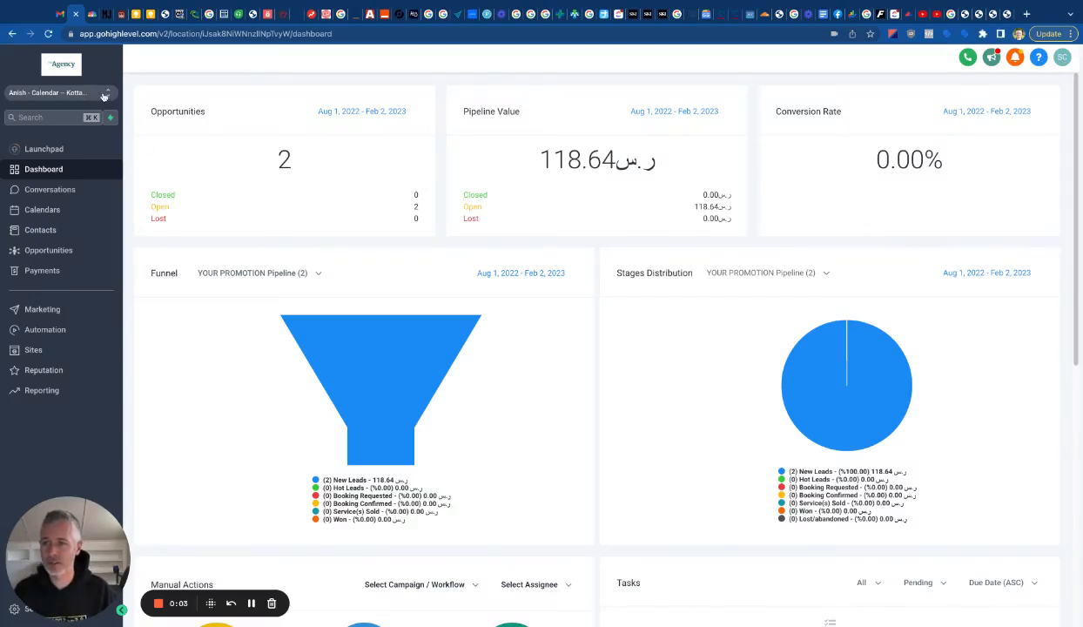
- Switch to the Nasa Customer Service sub-account and open its business profile settings
{"action": "type", "text": "nasa"}
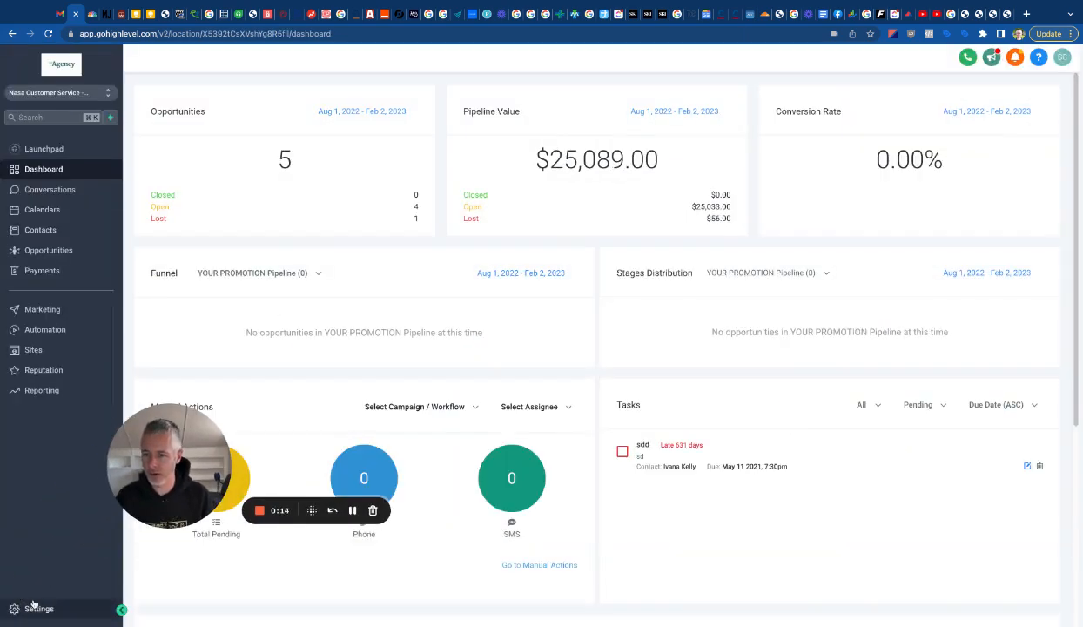
{"action": "left_click", "coordinate": [38, 608]}
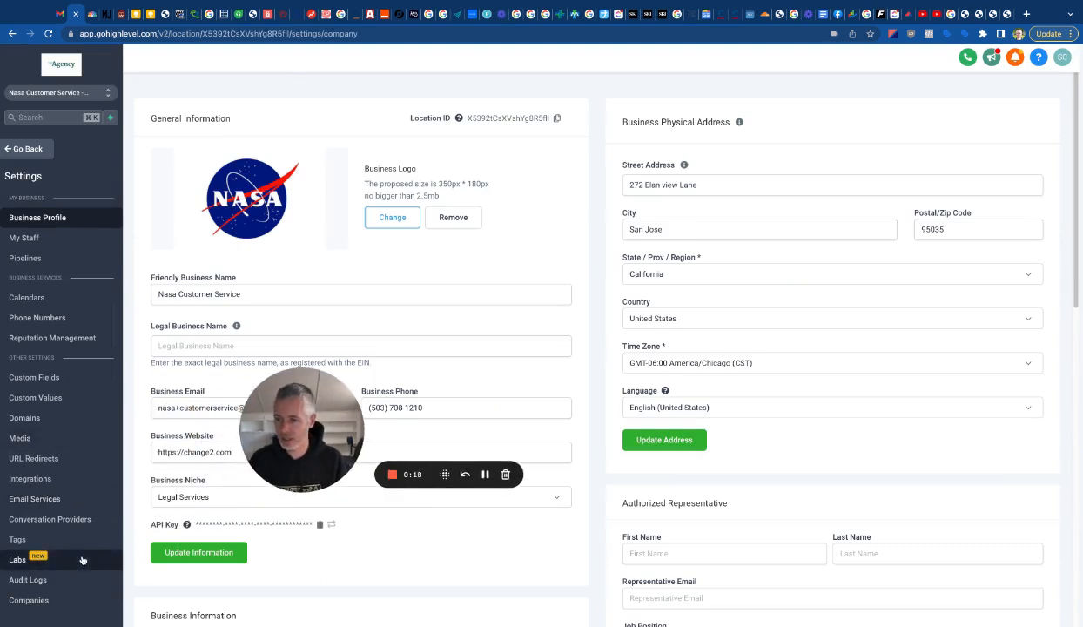
- Open Labs and scroll to the Authorize.net integration for order form payments card
{"action": "left_click", "coordinate": [17, 559]}
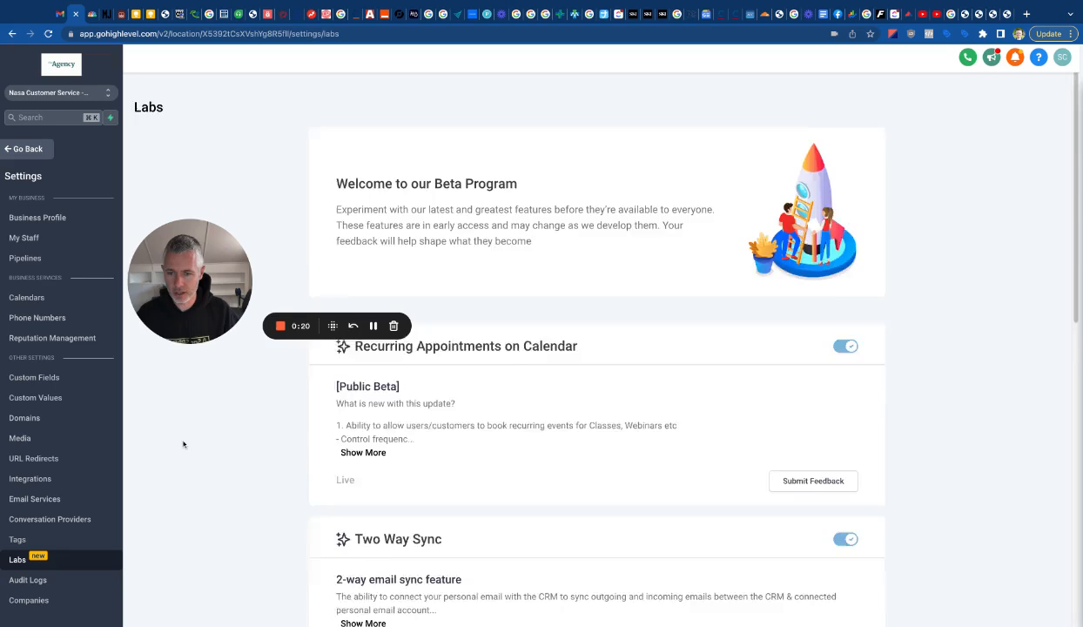
{"action": "scroll", "scroll_direction": "down", "scroll_amount": 3}
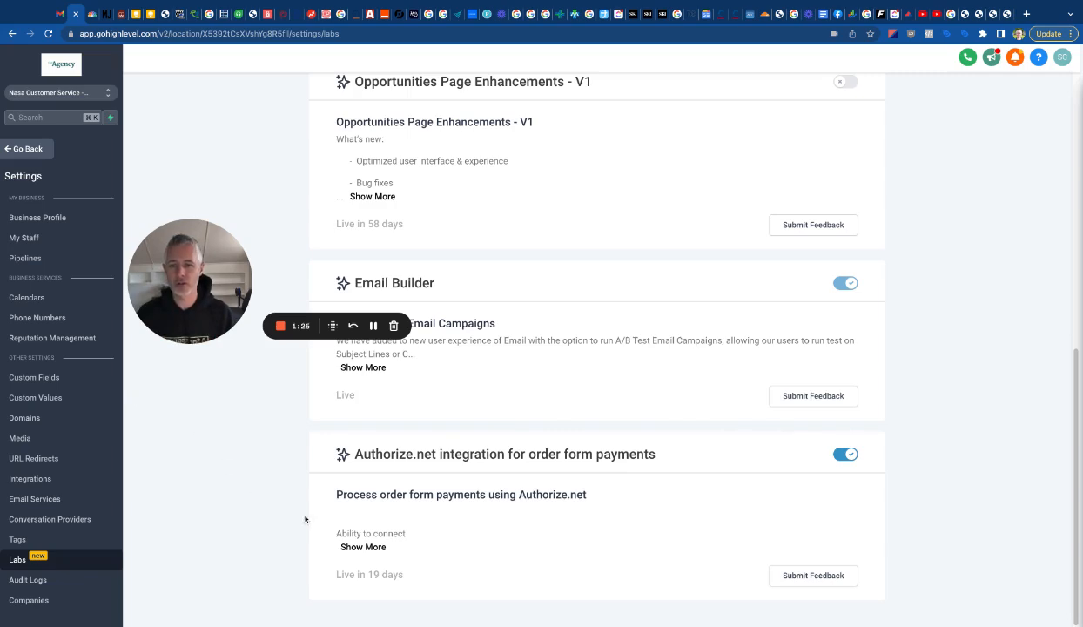
- Expand the Authorize.net integration's full description, then return to the NASA dashboard
{"action": "left_click", "coordinate": [363, 546]}
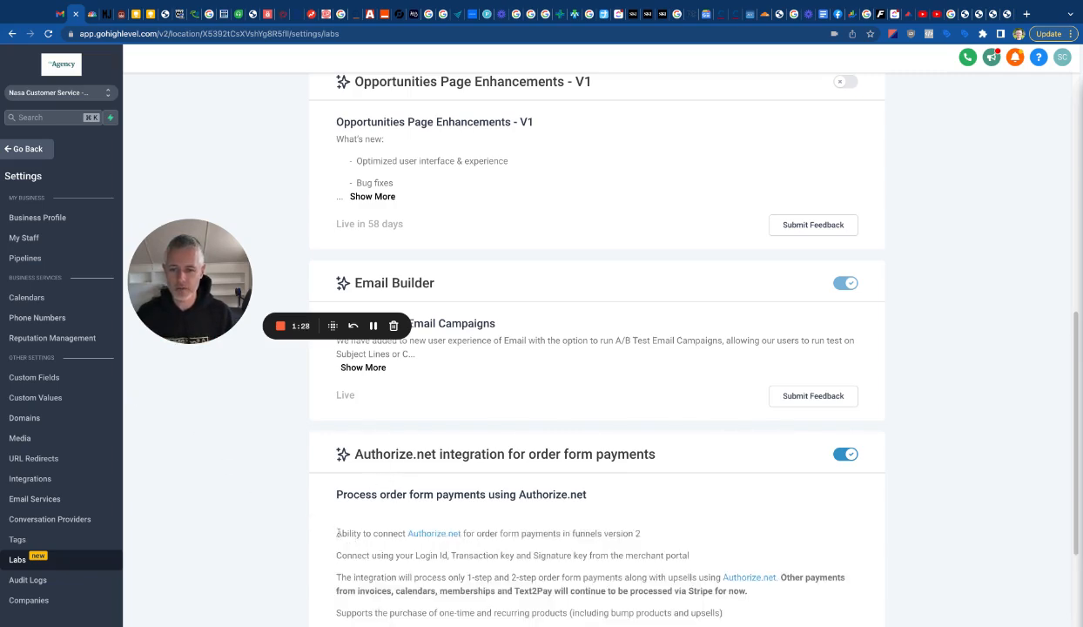
{"action": "scroll", "scroll_direction": "down", "scroll_amount": 3}
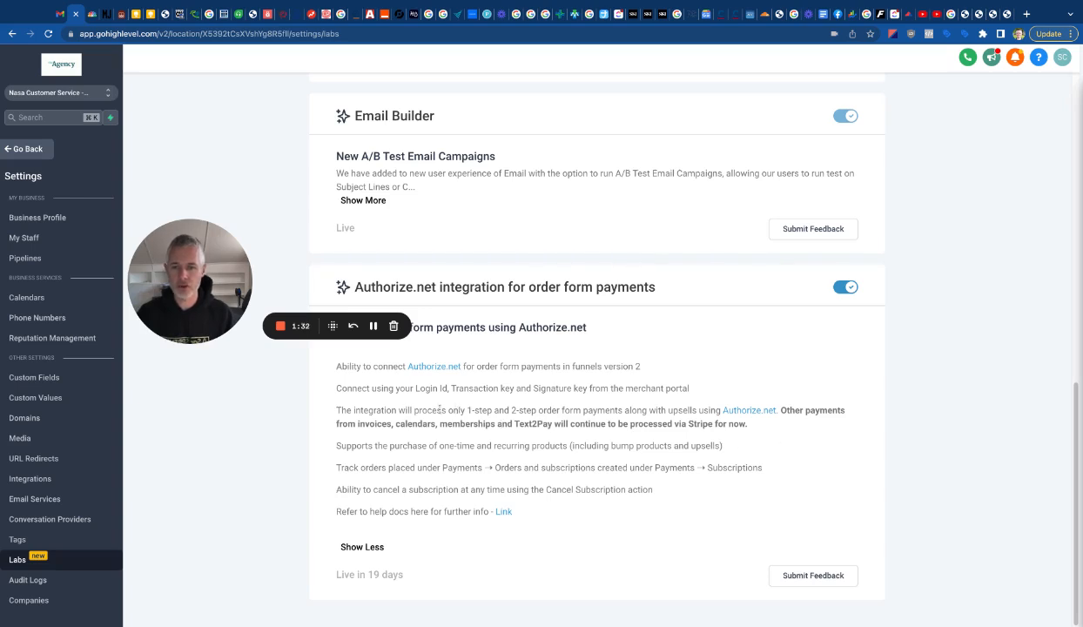
{"action": "left_click_drag", "start_coordinate": [448, 410], "coordinate": [559, 410]}
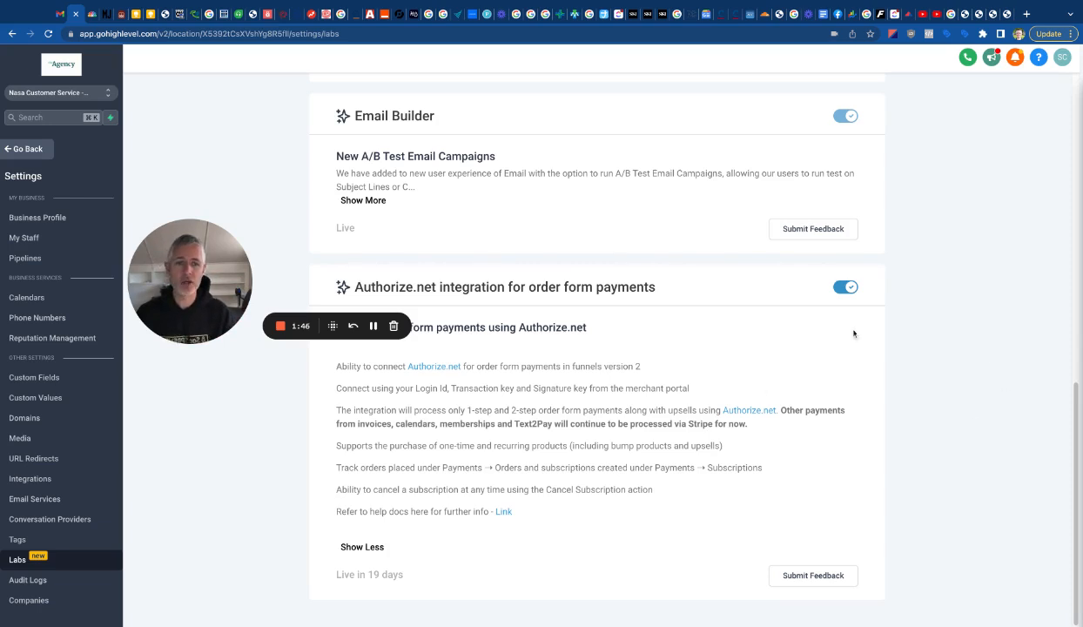
{"action": "mouse_move", "coordinate": [175, 547]}
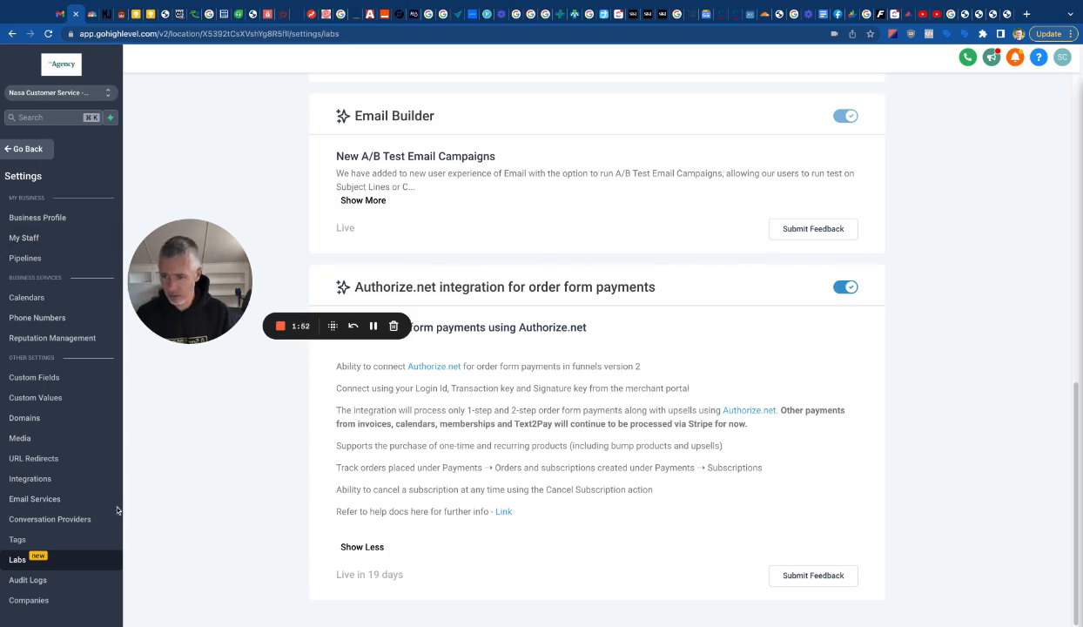
{"action": "left_click", "coordinate": [30, 477]}
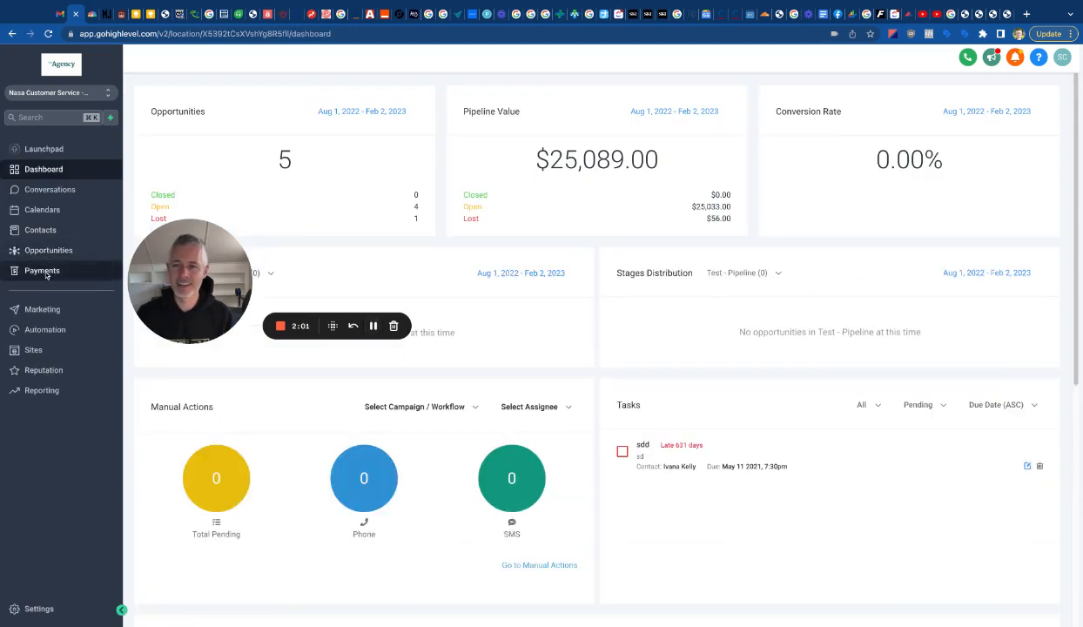
- Show the Payments Integrations tab with Authorize.net, PayPal and Stripe key panels
{"action": "left_click", "coordinate": [42, 271]}
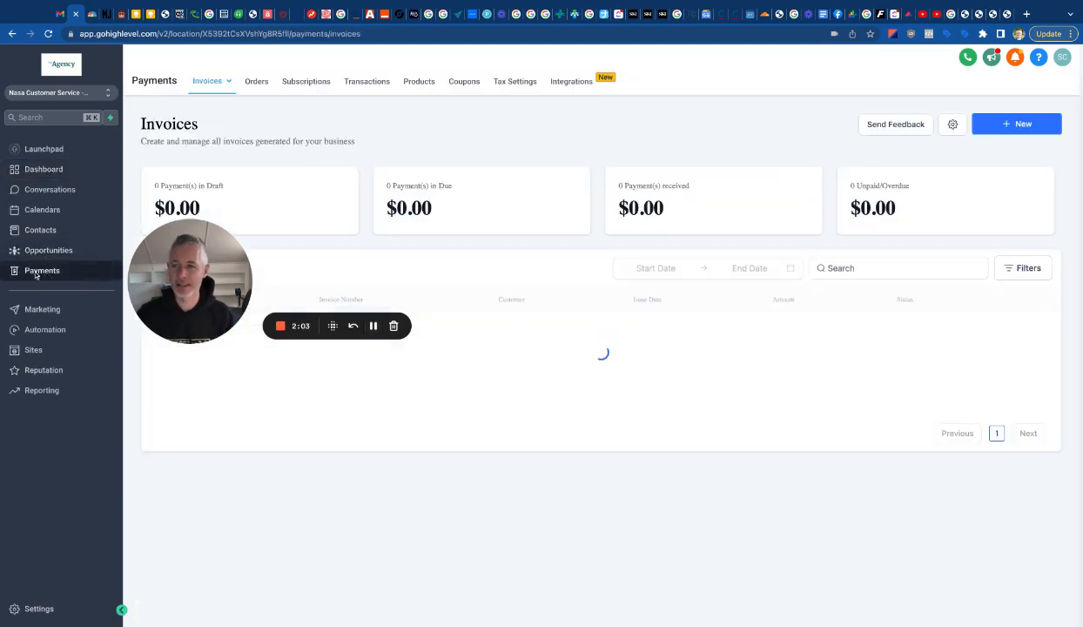
{"action": "left_click", "coordinate": [571, 81]}
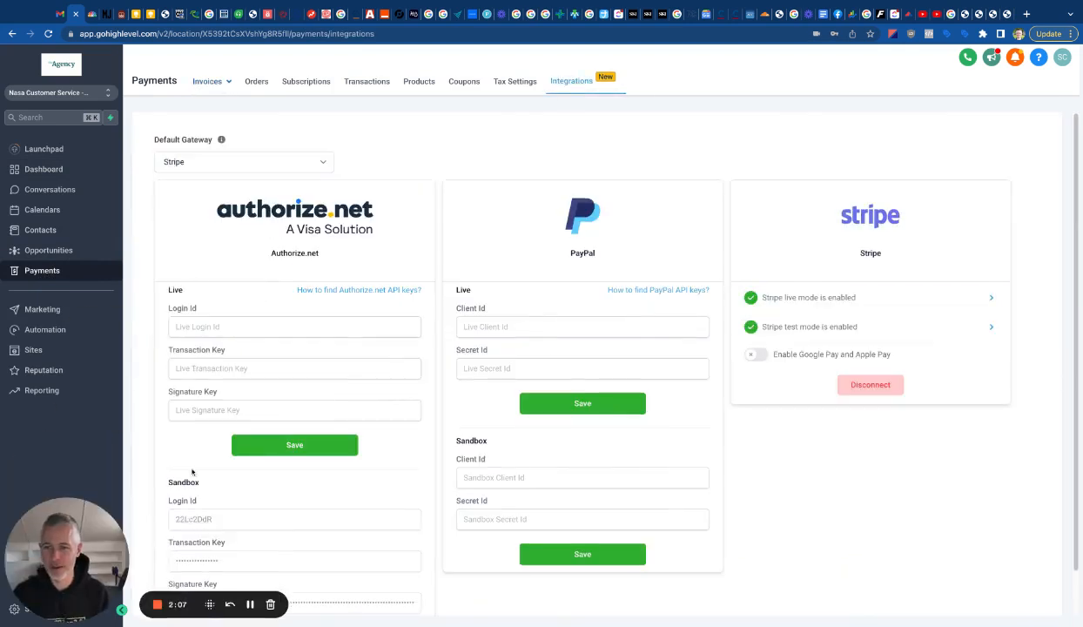
{"action": "mouse_move", "coordinate": [281, 289]}
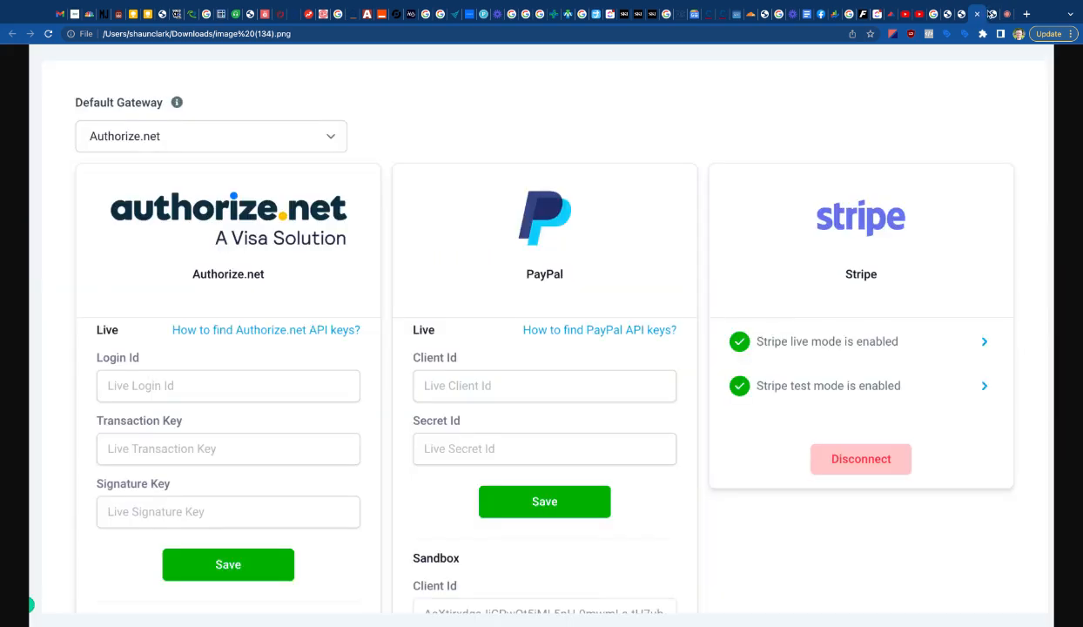
{"action": "mouse_move", "coordinate": [991, 14]}
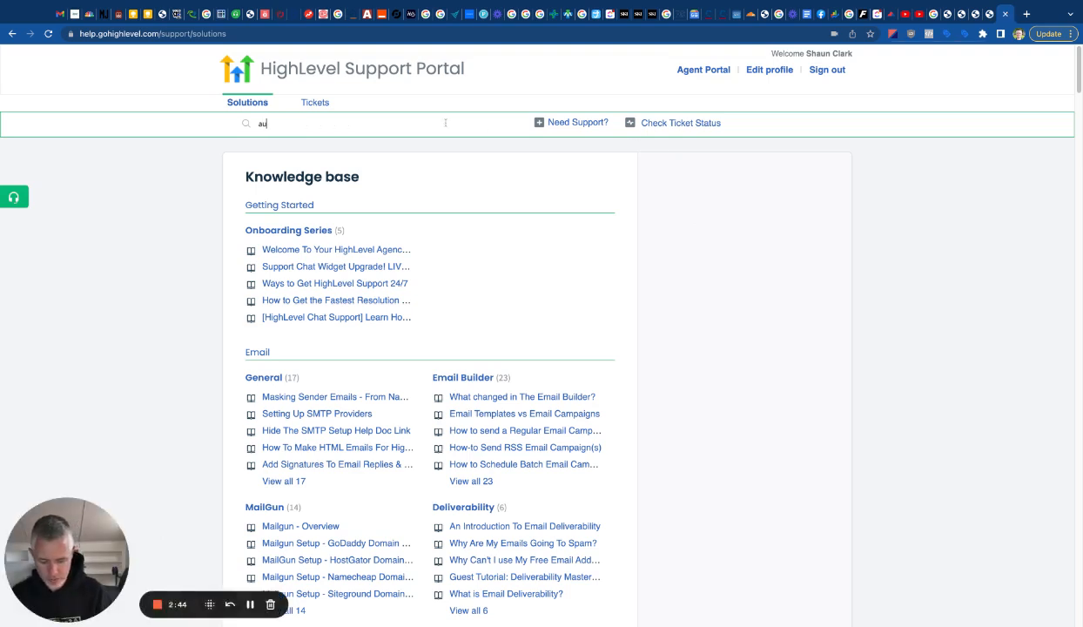
- Search the knowledge base for 'authorize.net' and open 'Authorize.net for order forms'
{"action": "type", "text": "authorize.net"}
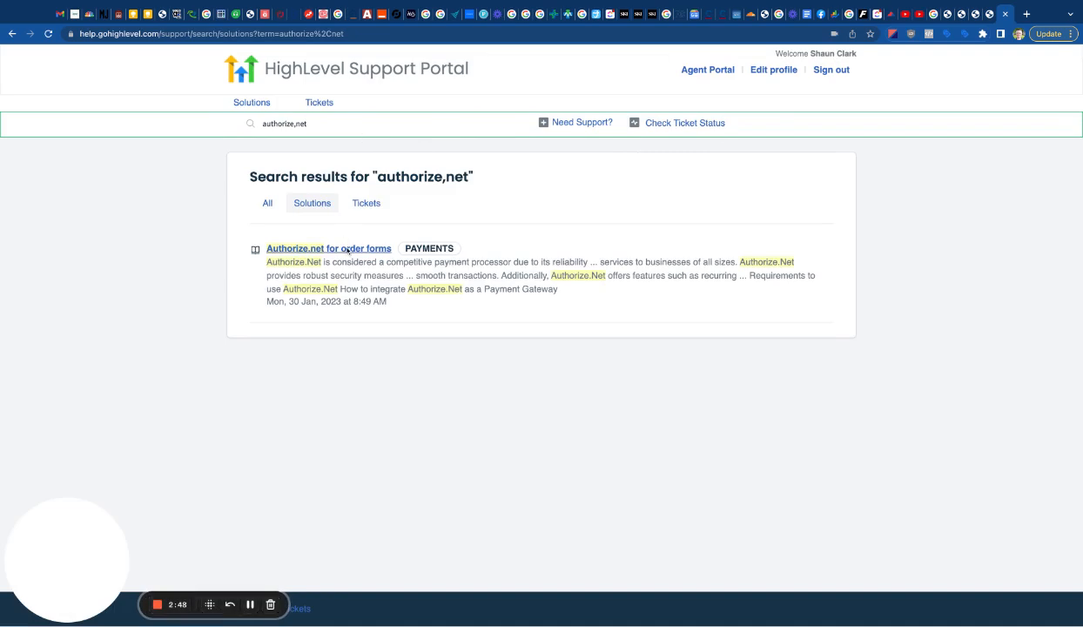
{"action": "left_click", "coordinate": [328, 248]}
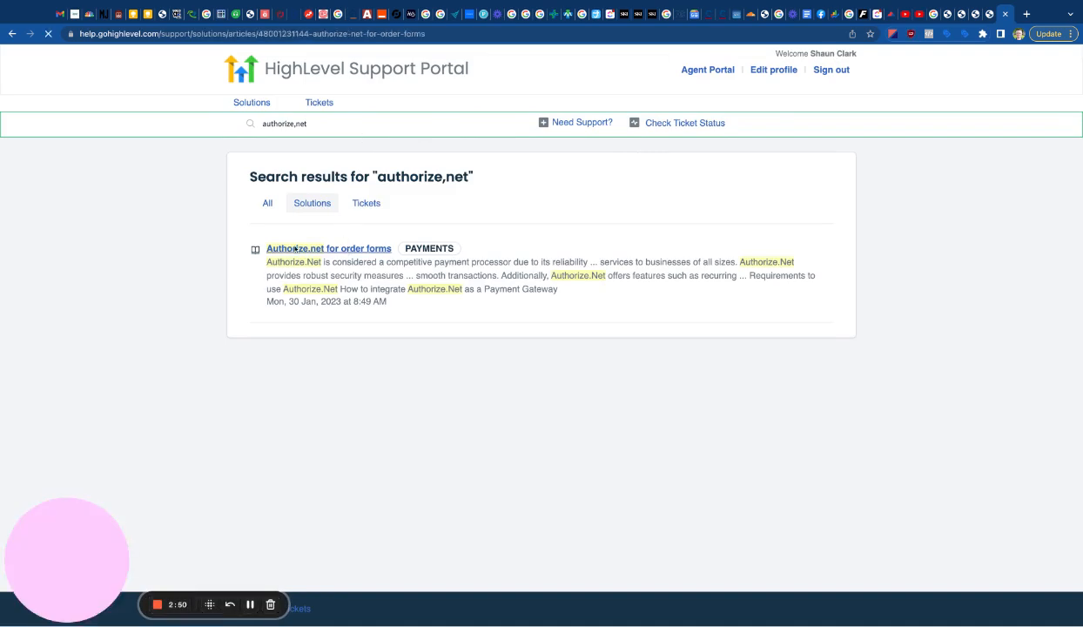
- Read through the article's integration steps, side notes and test card list
{"action": "left_click", "coordinate": [328, 248]}
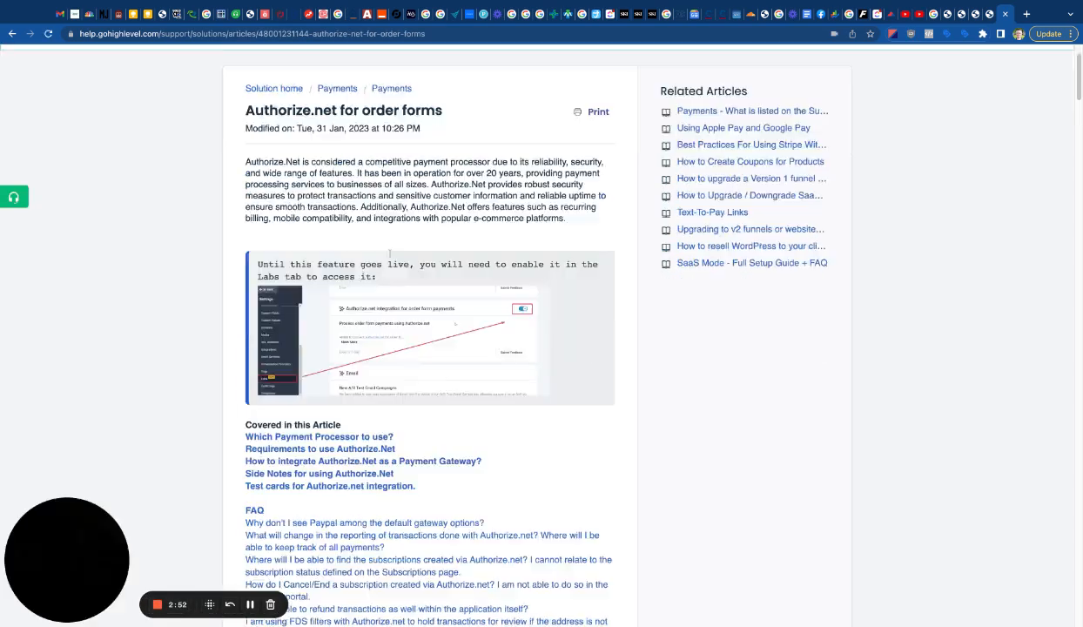
{"action": "scroll", "scroll_direction": "down", "scroll_amount": 3}
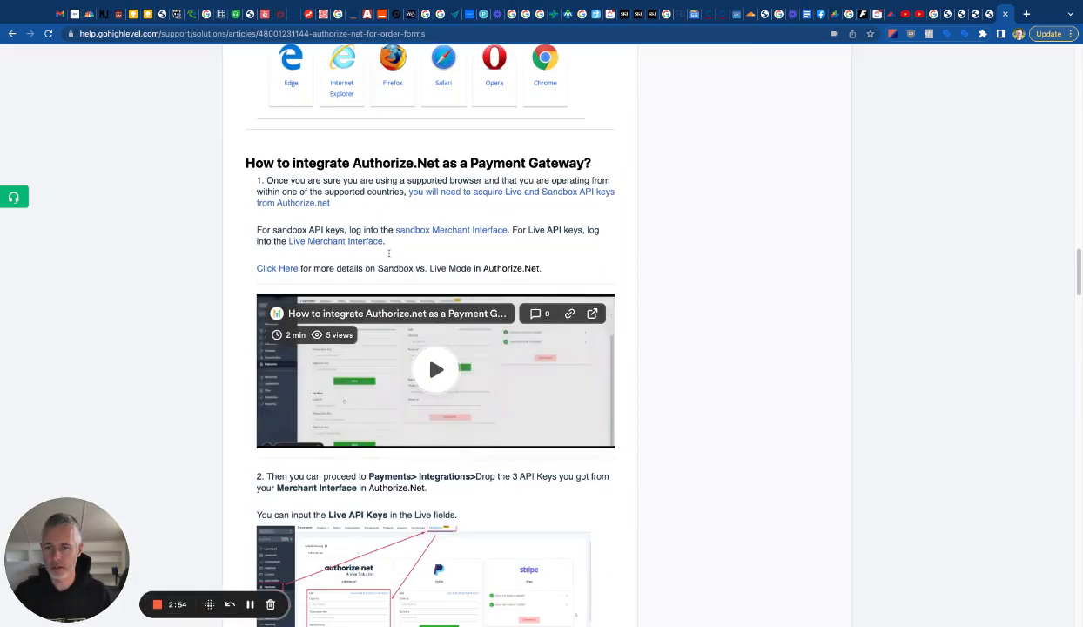
{"action": "scroll", "scroll_direction": "down", "scroll_amount": 3}
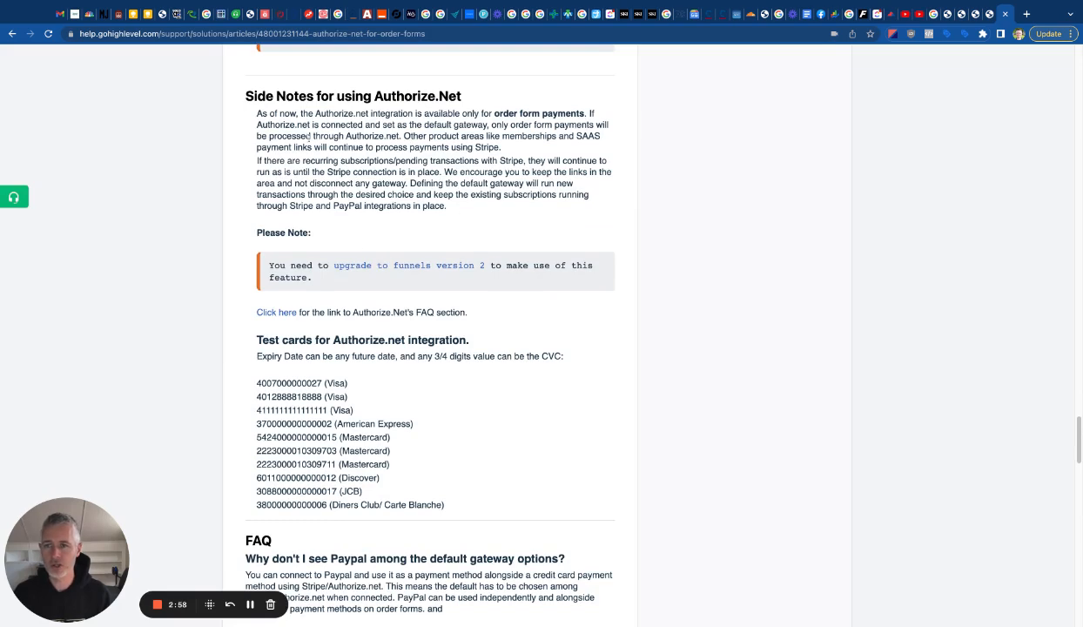
{"action": "mouse_move", "coordinate": [334, 249]}
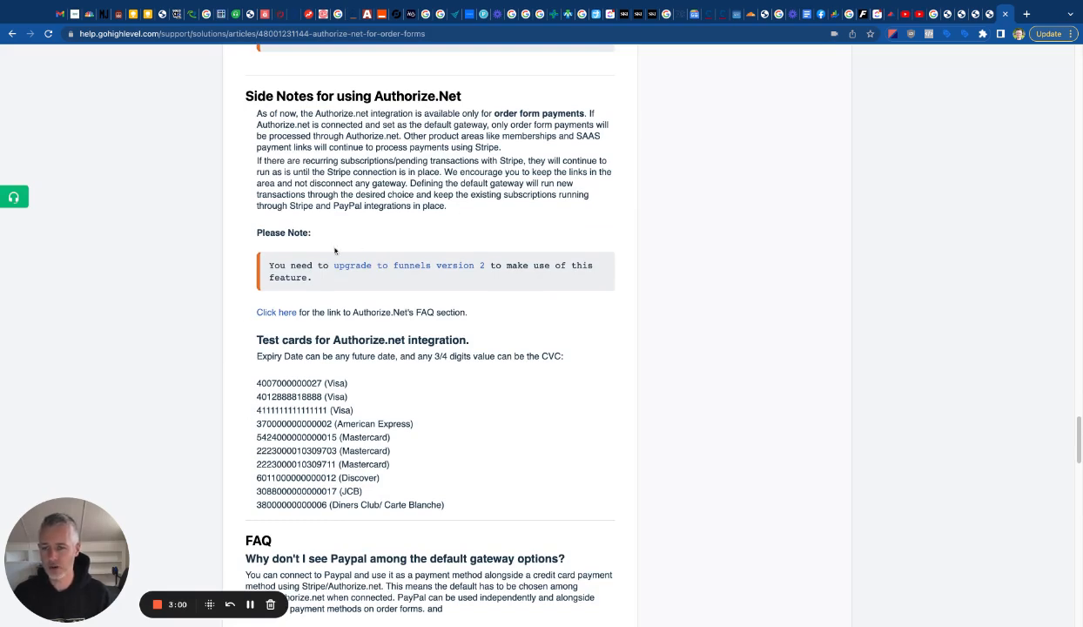
{"action": "scroll", "scroll_direction": "down", "scroll_amount": 3}
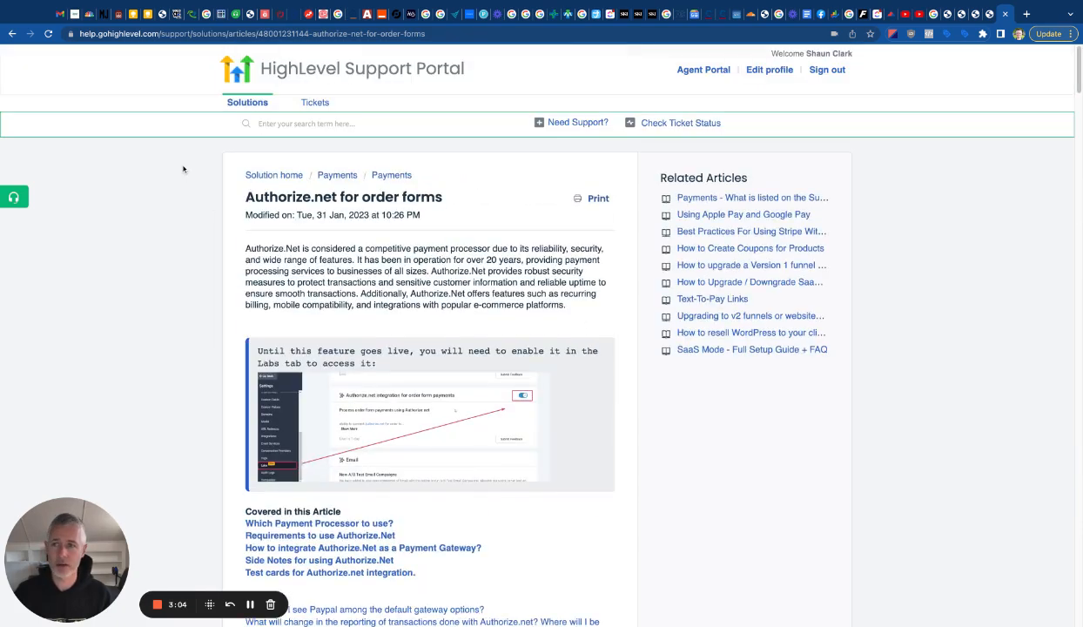
{"action": "mouse_move", "coordinate": [169, 160]}
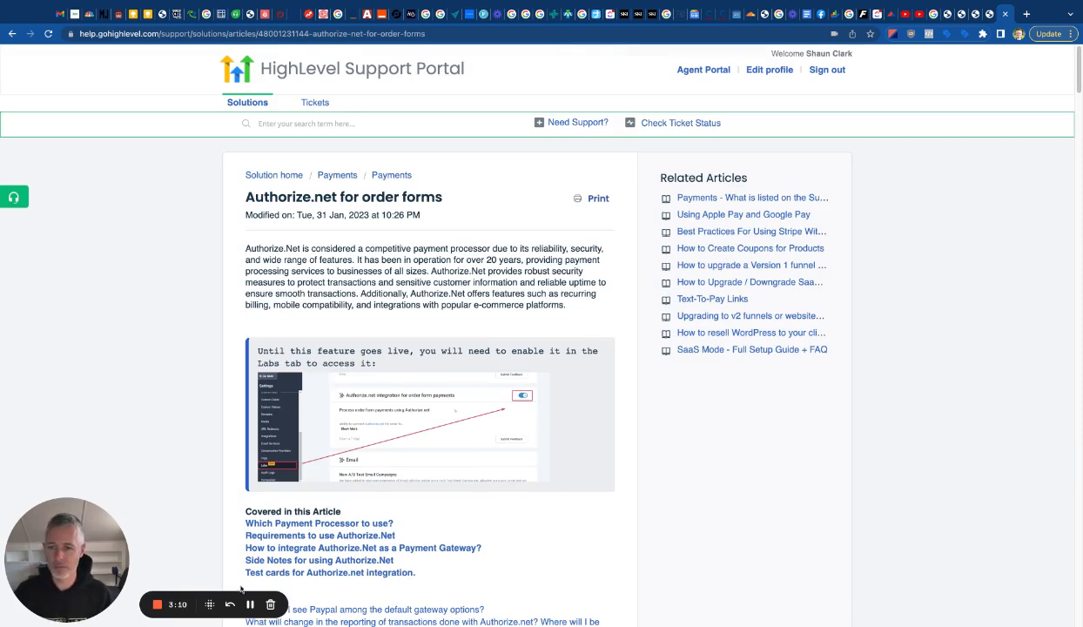
{"action": "mouse_move", "coordinate": [158, 604]}
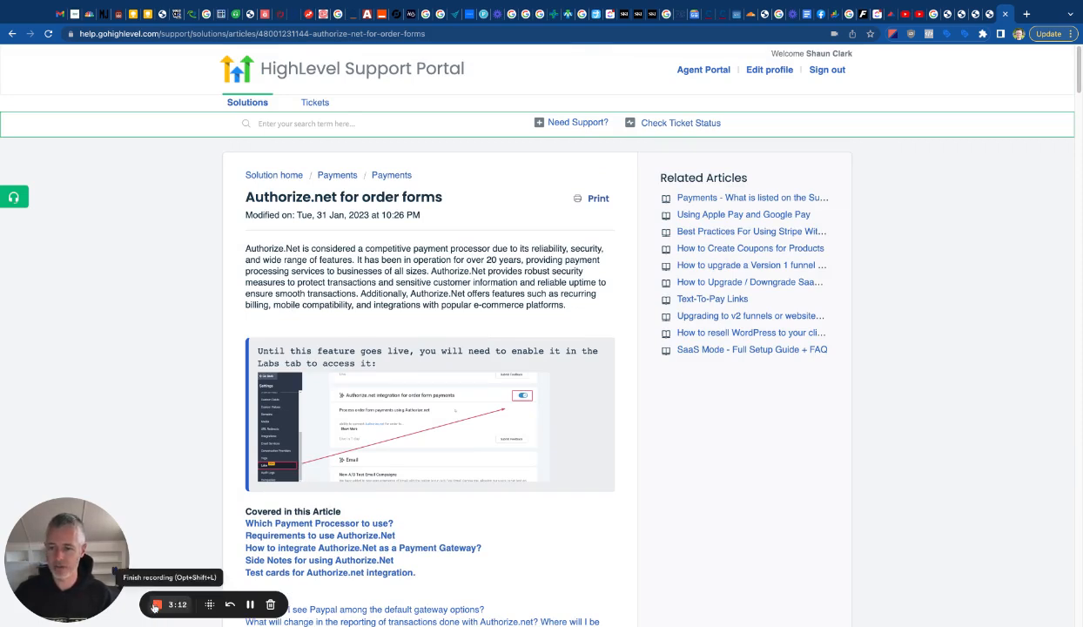